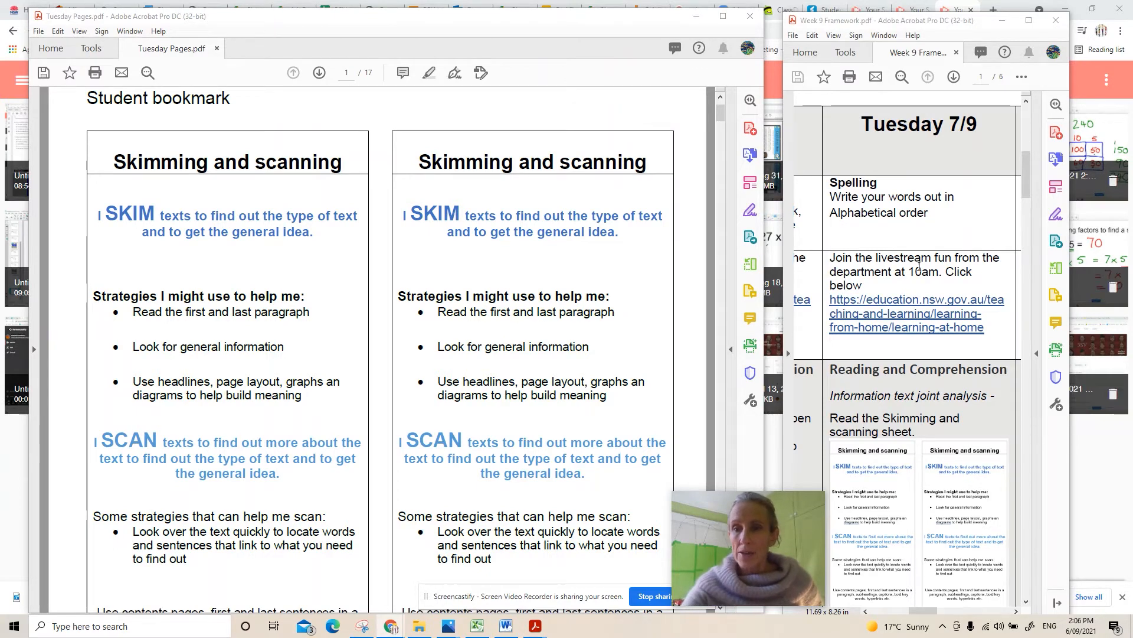
{"action": "mouse_move", "coordinate": [906, 312]}
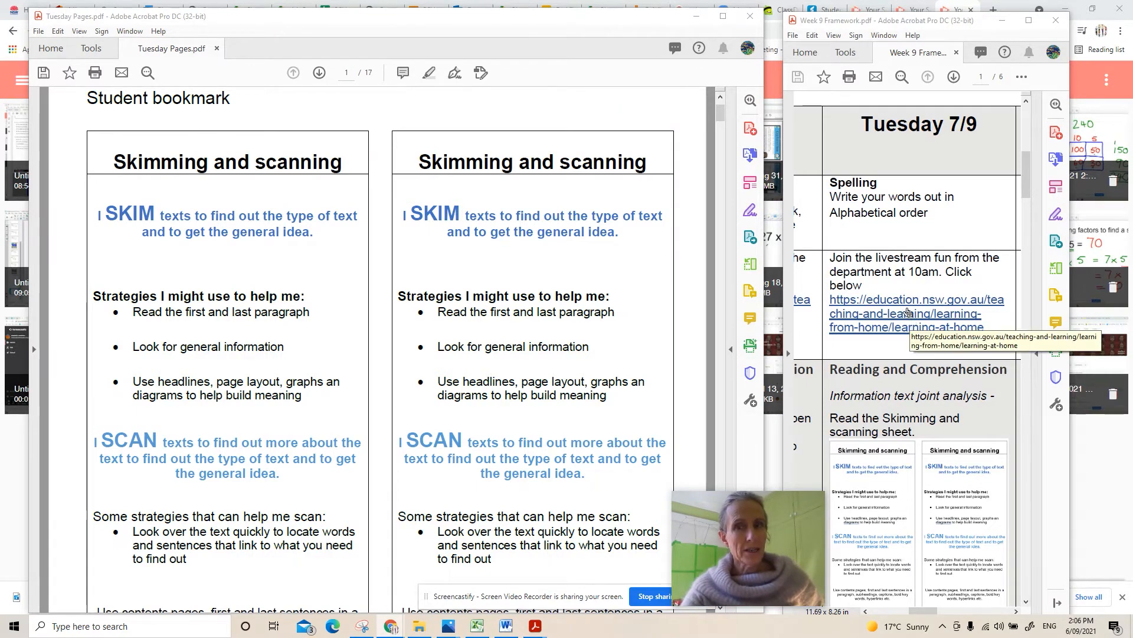
{"action": "mouse_move", "coordinate": [902, 278]}
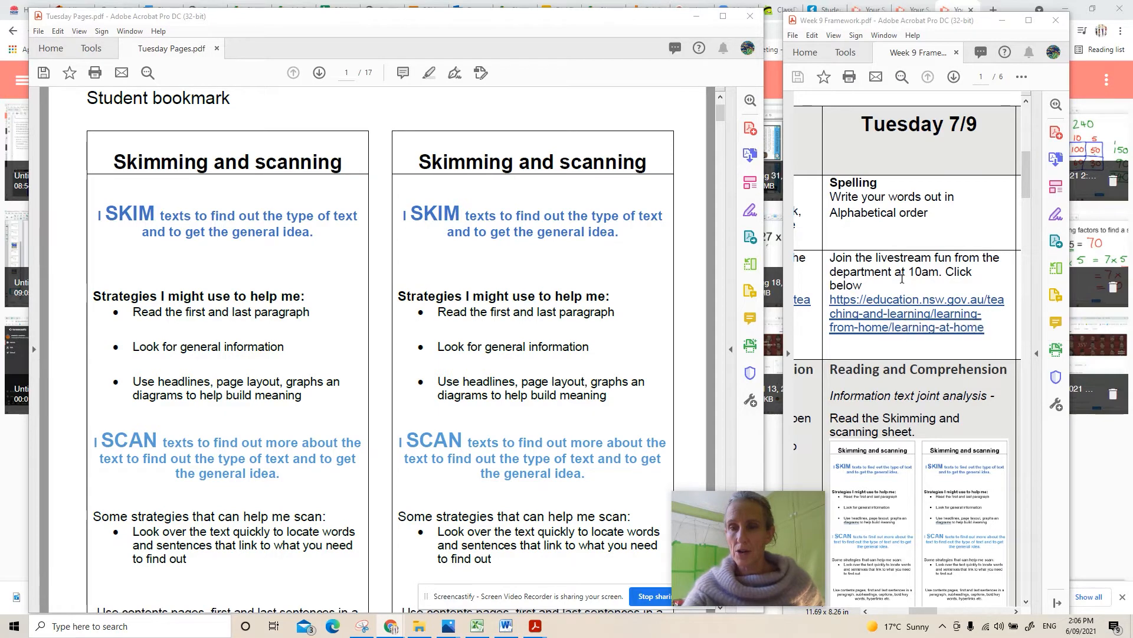
{"action": "mouse_move", "coordinate": [907, 299]}
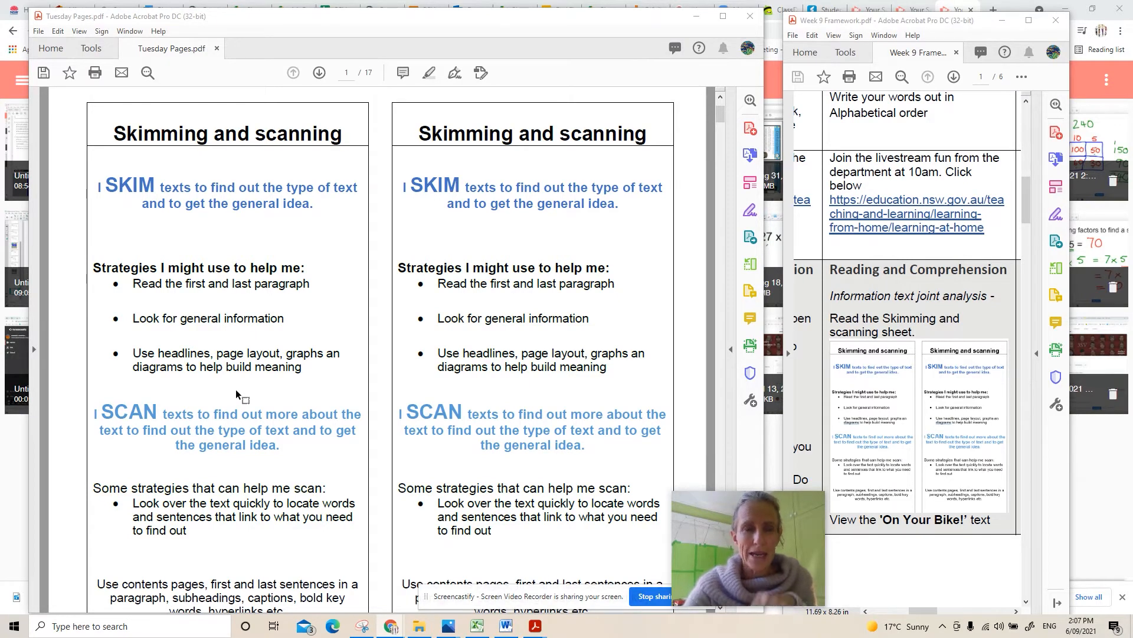
- Scroll the Week 9 Framework down to the Reading and Comprehension row
{"action": "scroll", "scroll_direction": "down", "scroll_amount": 3}
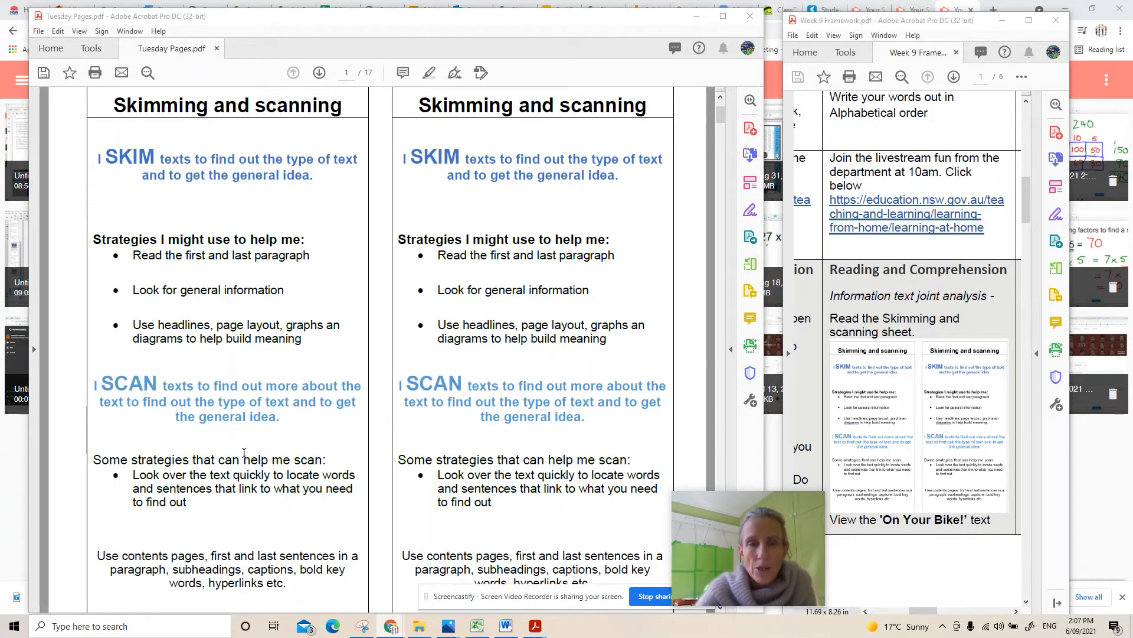
- Scroll Tuesday Pages to page 2's On your bike! text and its bike seat questions
{"action": "left_click", "coordinate": [318, 72]}
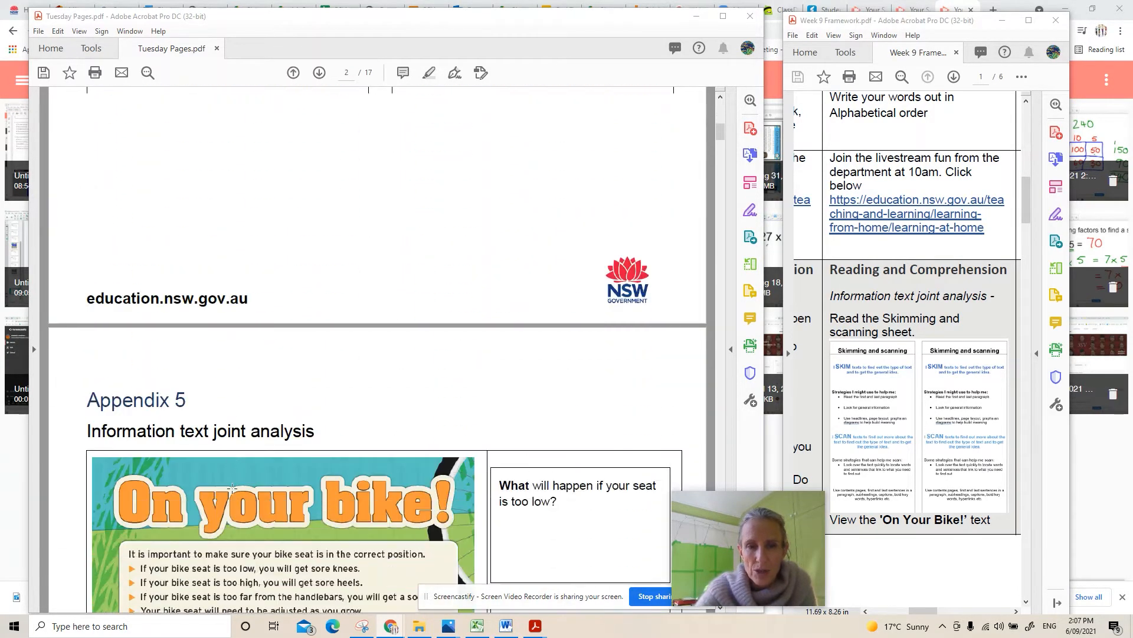
{"action": "scroll", "scroll_direction": "down", "scroll_amount": 3}
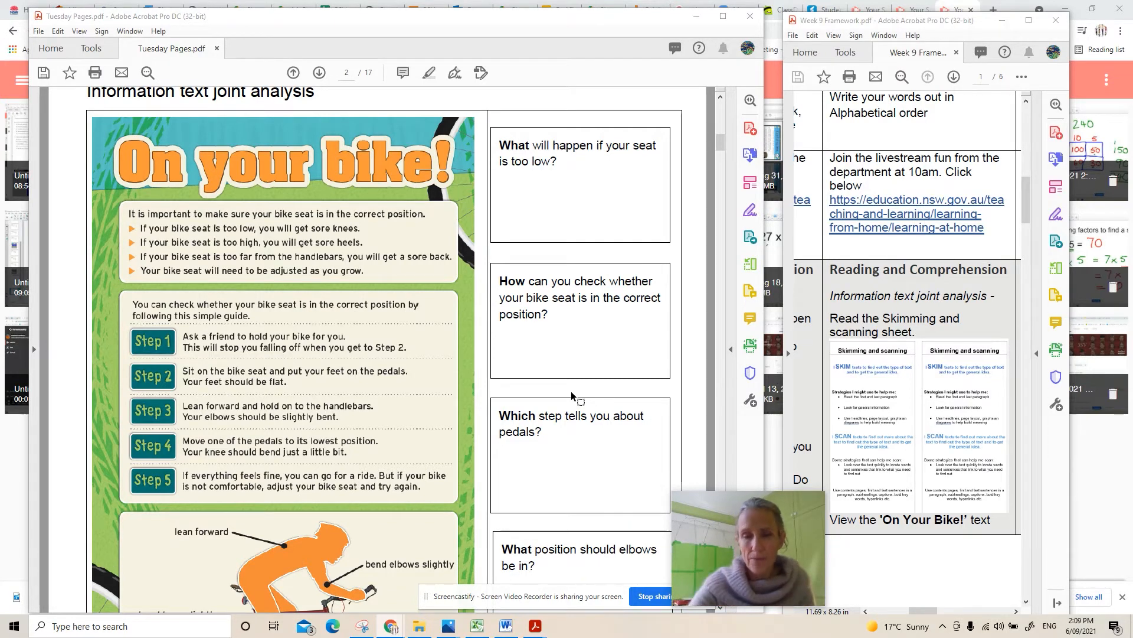
{"action": "scroll", "scroll_direction": "down", "scroll_amount": 3}
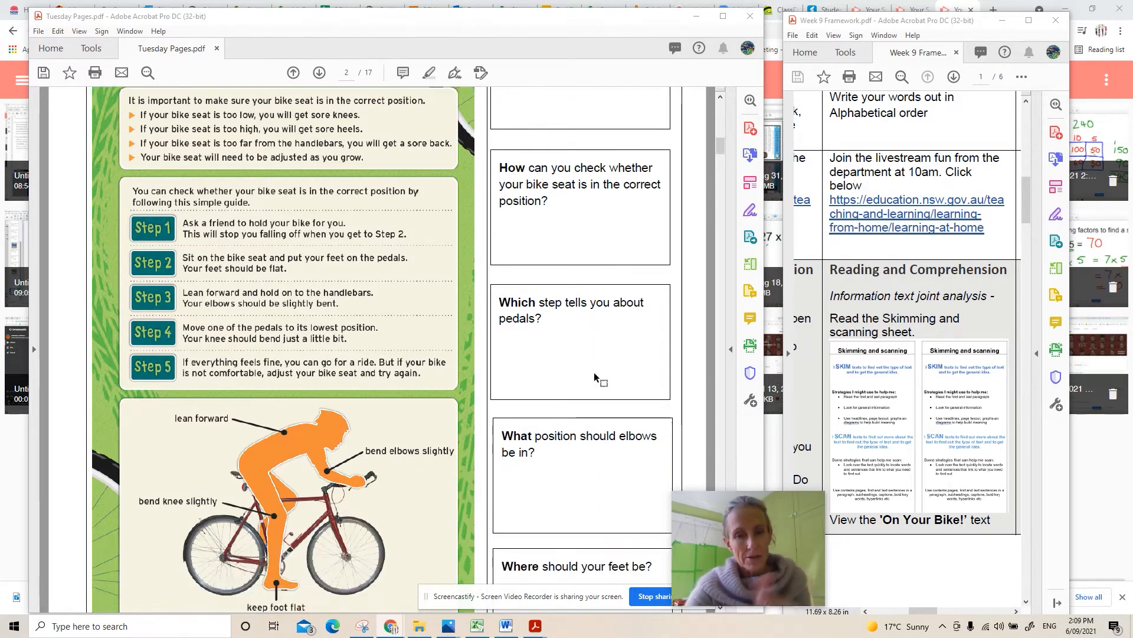
{"action": "scroll", "scroll_direction": "down", "scroll_amount": 3}
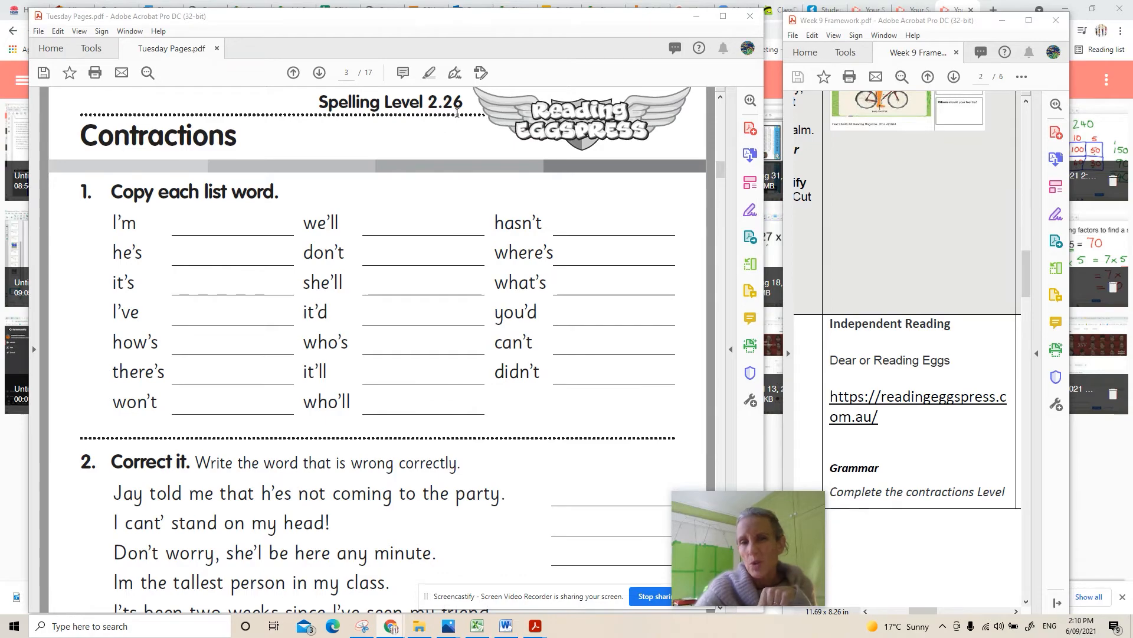
- Scroll Tuesday Pages to the Spelling Level 2.26 Contractions worksheet beside the Grammar task
{"action": "scroll", "scroll_direction": "down", "scroll_amount": 3}
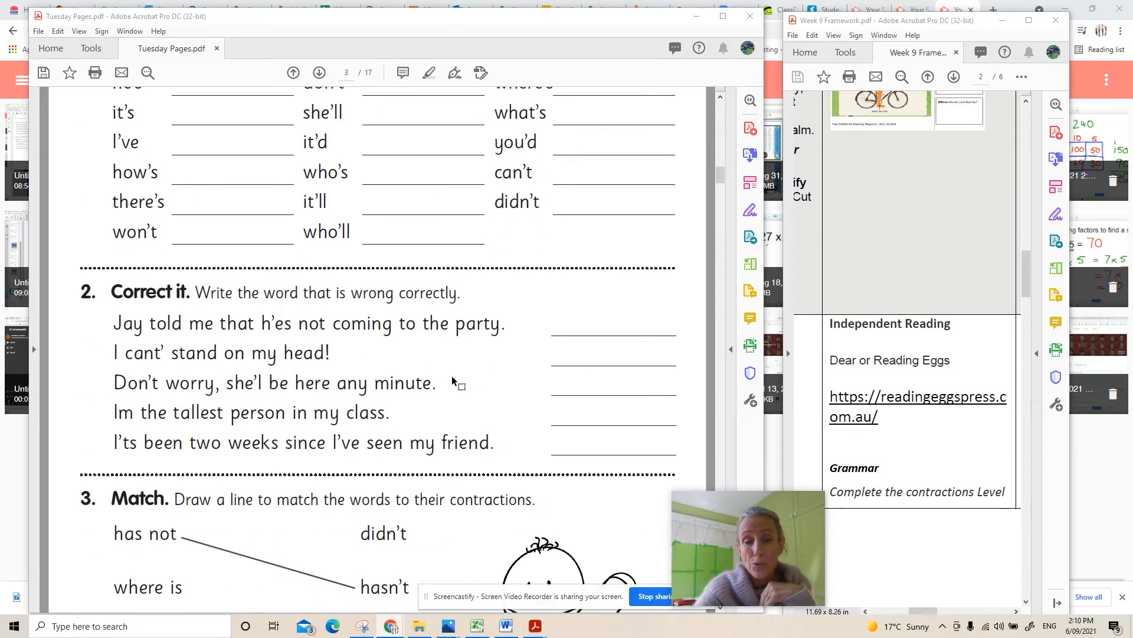
{"action": "left_click", "coordinate": [319, 72]}
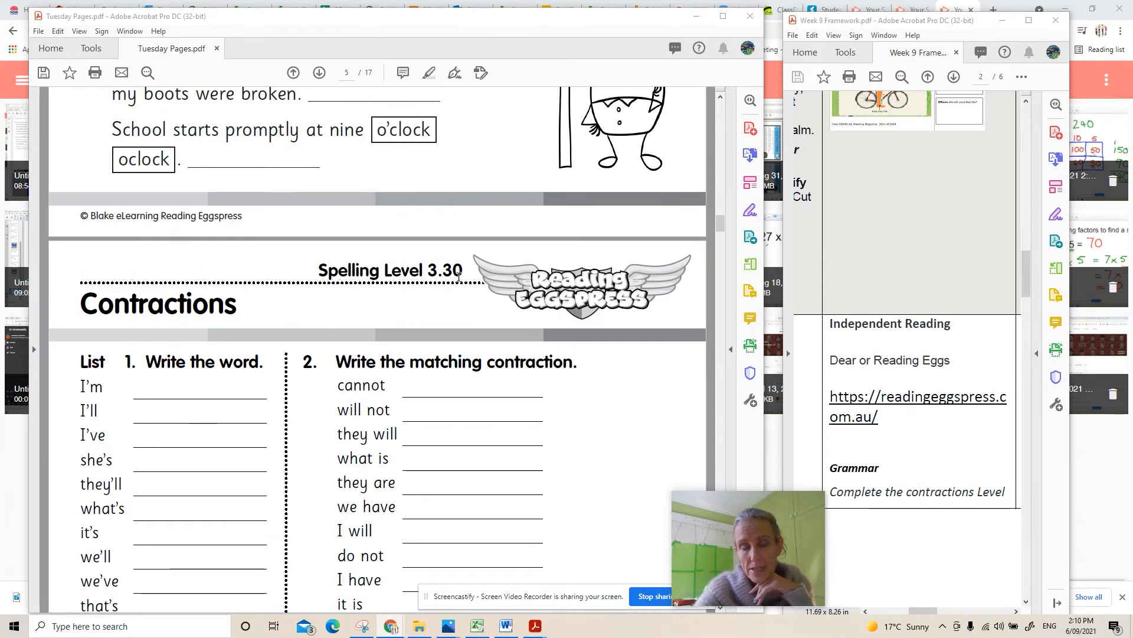
{"action": "mouse_move", "coordinate": [386, 298]}
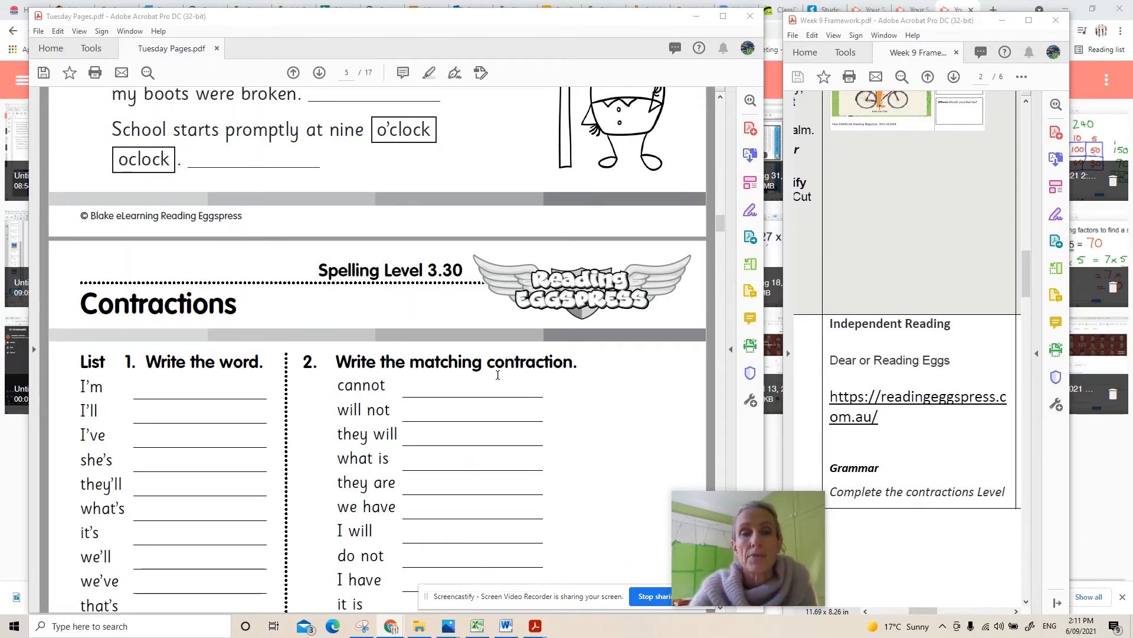
- Scroll Tuesday Pages through the Spelling Level 3.30 Contractions sheet to the apostrophe rewriting exercise
{"action": "scroll", "scroll_direction": "down", "scroll_amount": 3}
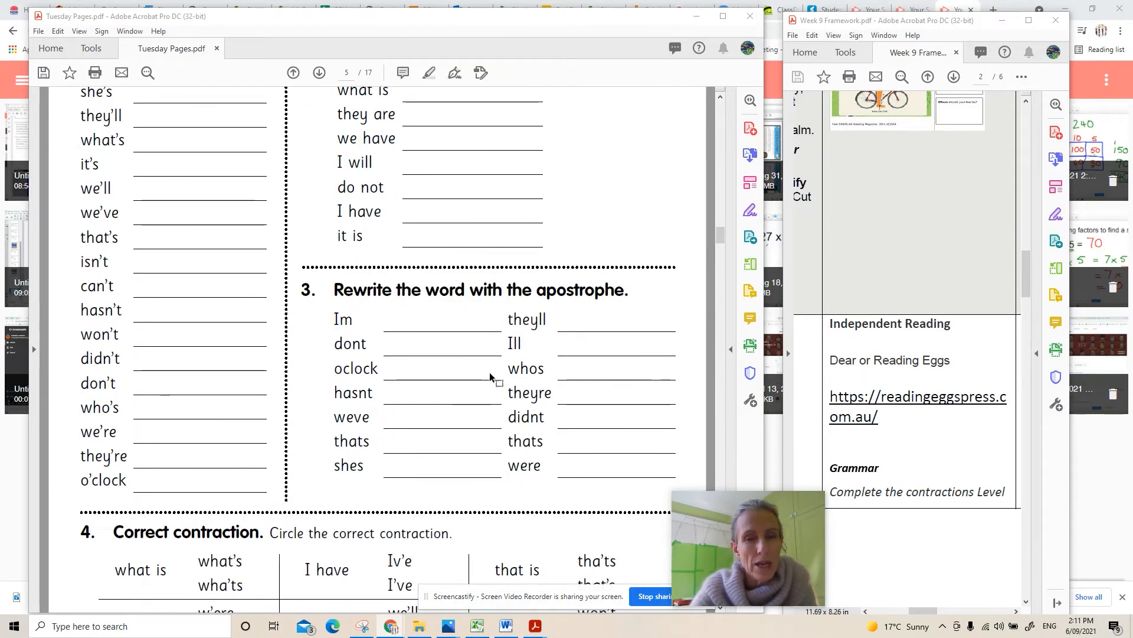
{"action": "scroll", "scroll_direction": "down", "scroll_amount": 3}
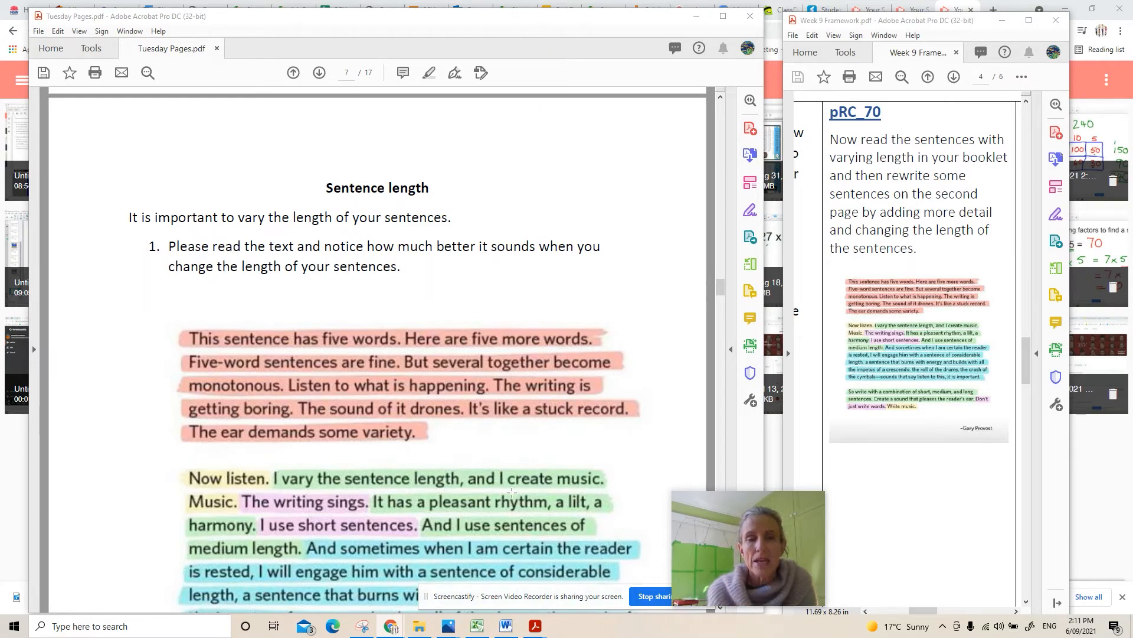
{"action": "mouse_move", "coordinate": [366, 350]}
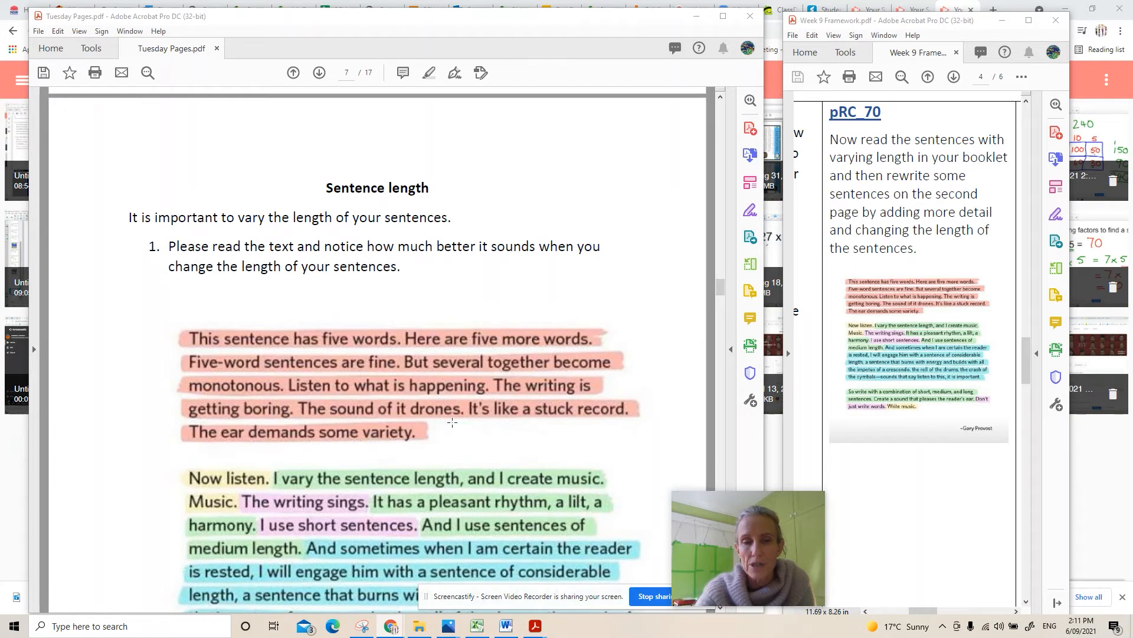
{"action": "mouse_move", "coordinate": [228, 466]}
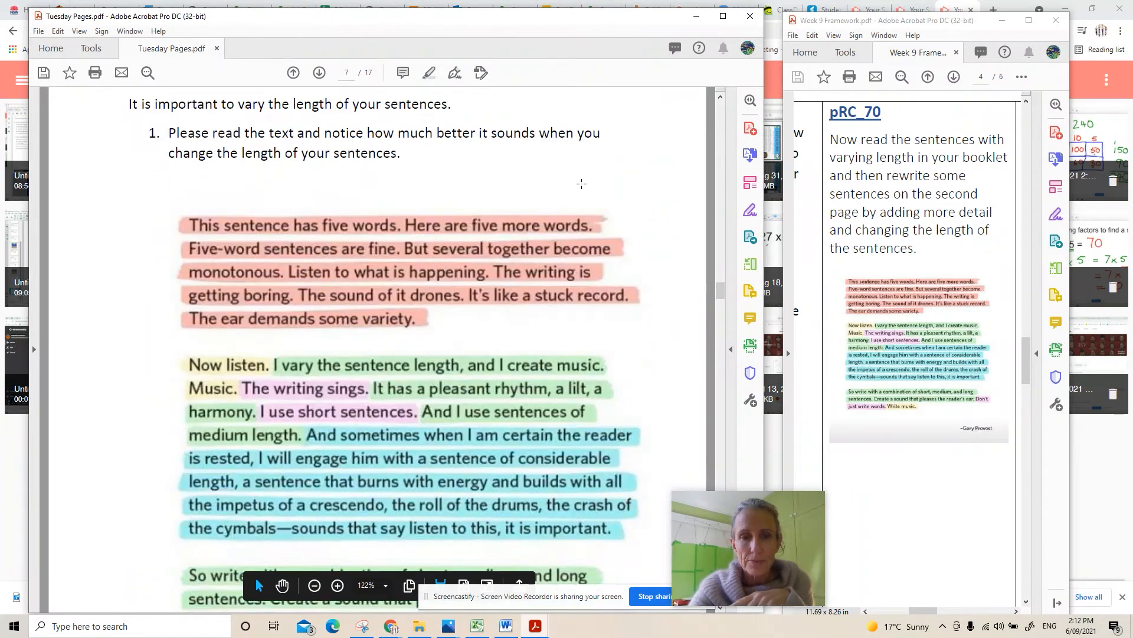
- Scroll Tuesday Pages to page 7's sentence-length task and highlighted passage
{"action": "scroll", "scroll_direction": "down", "scroll_amount": 3}
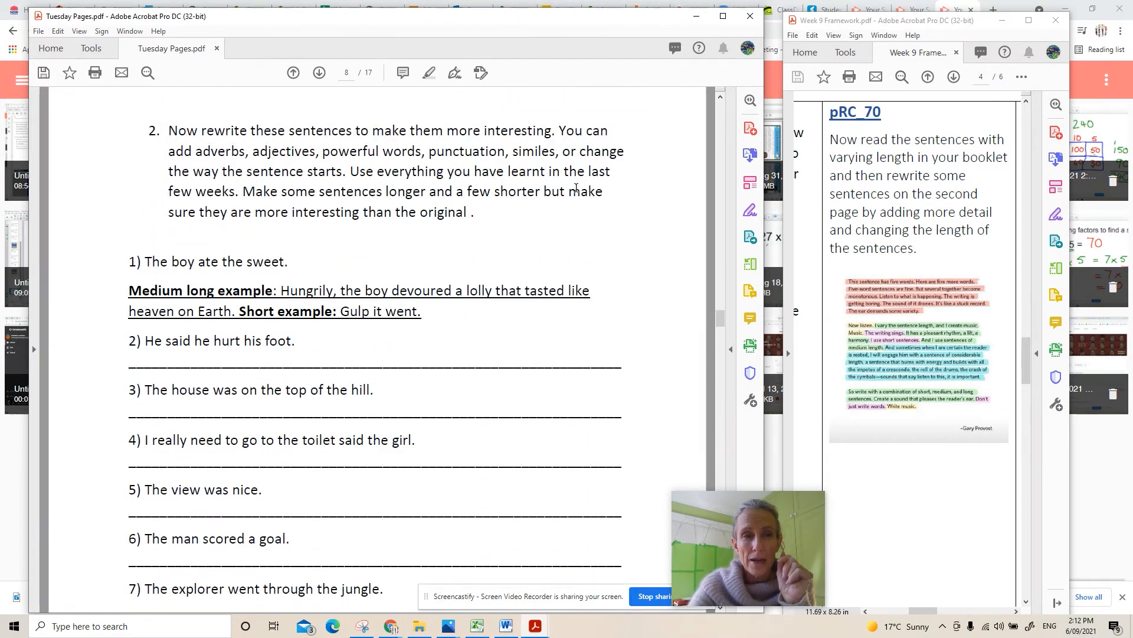
{"action": "mouse_move", "coordinate": [542, 297]}
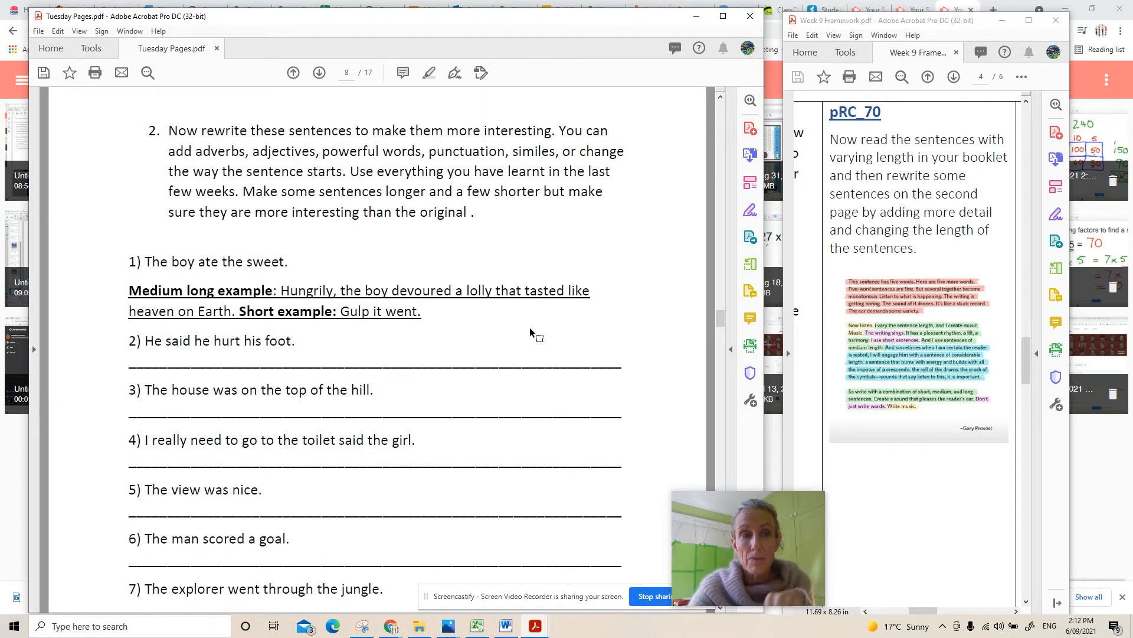
{"action": "mouse_move", "coordinate": [506, 333]}
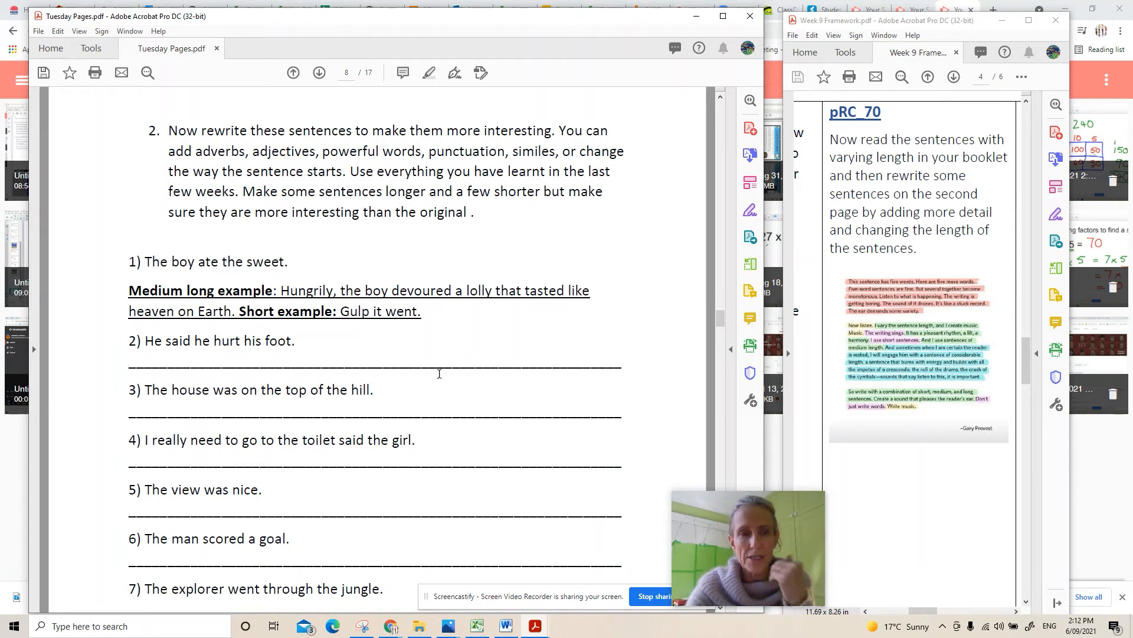
- Scroll Tuesday Pages through page 8's rewriting task down to sentence 8
{"action": "scroll", "scroll_direction": "down", "scroll_amount": 3}
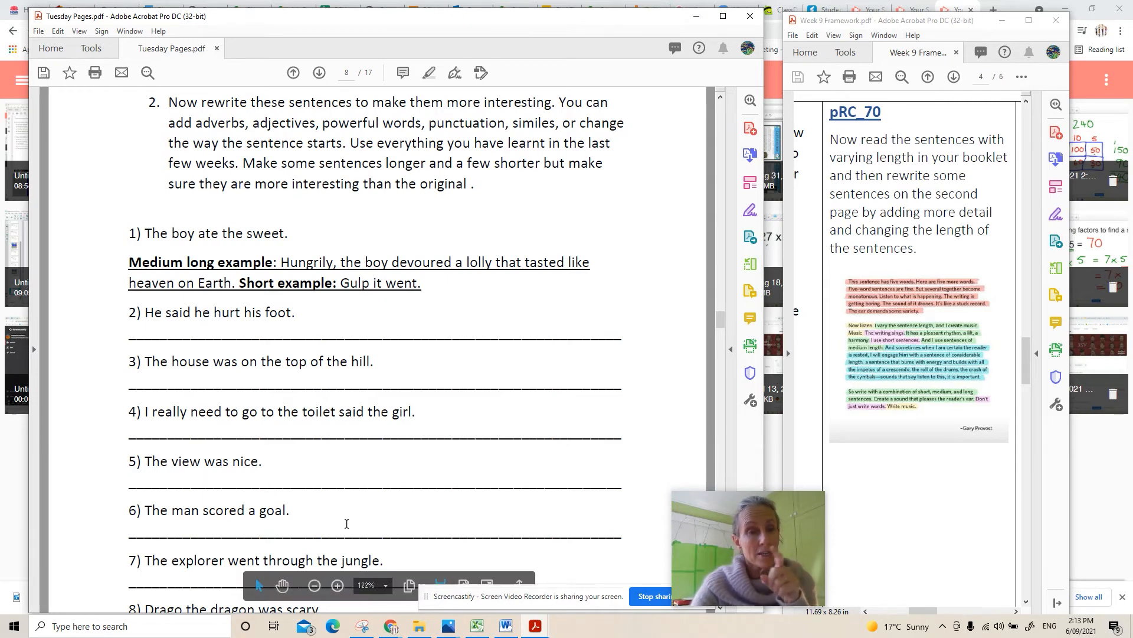
{"action": "scroll", "scroll_direction": "down", "scroll_amount": 3}
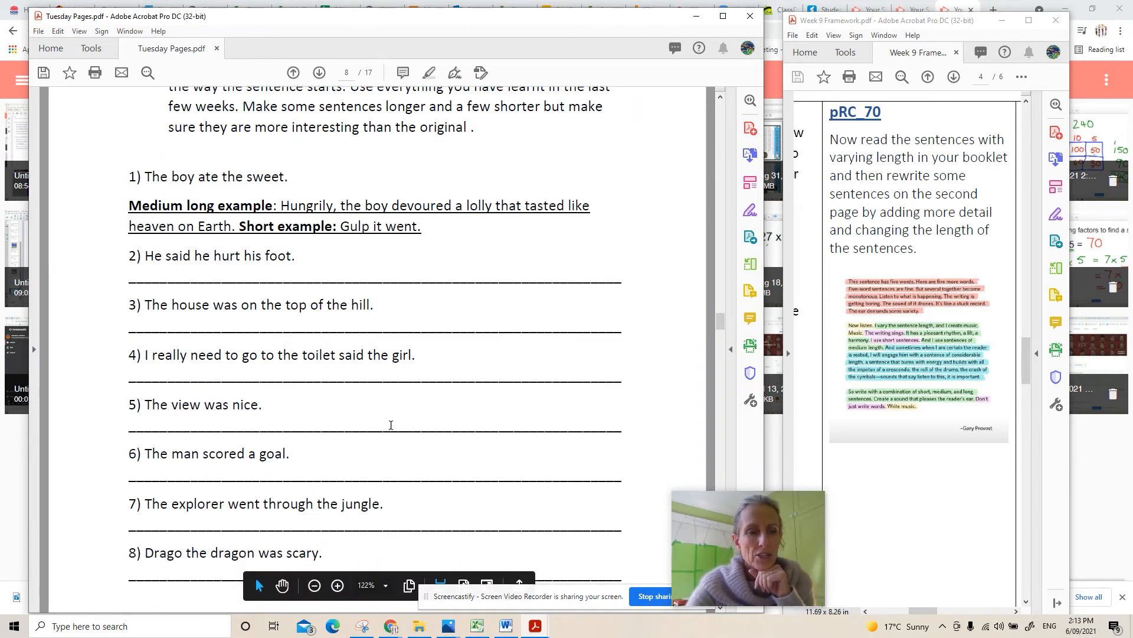
- Scroll Tuesday Pages past the Split Strategy sheets to the Multiples madness fives page
{"action": "scroll", "scroll_direction": "down", "scroll_amount": 3}
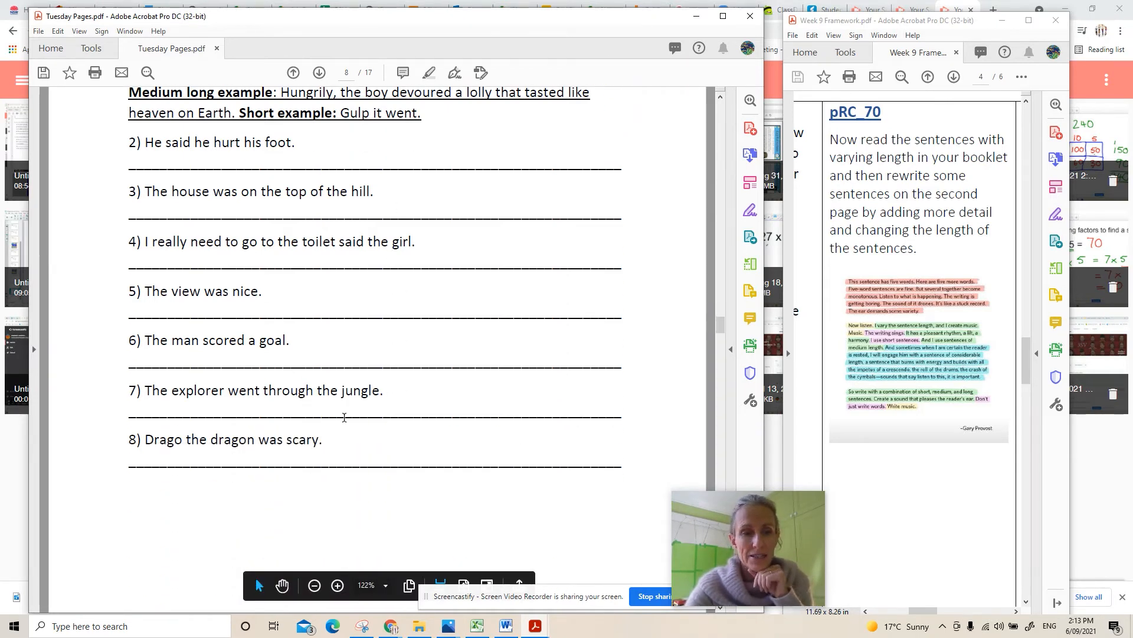
{"action": "scroll", "scroll_direction": "down", "scroll_amount": 3}
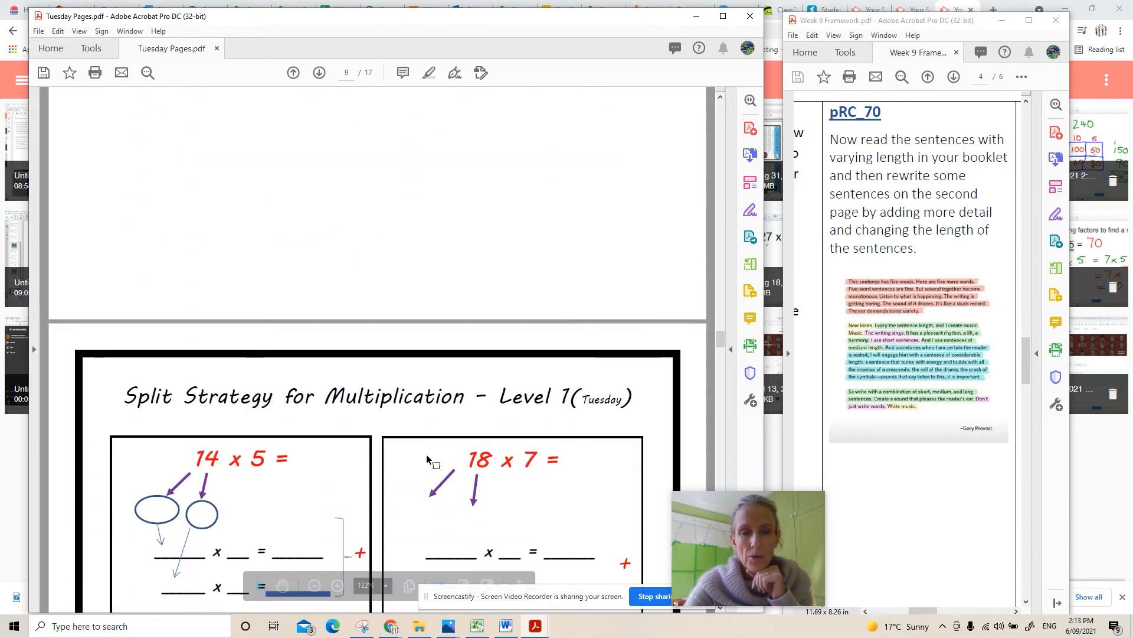
{"action": "scroll", "scroll_direction": "down", "scroll_amount": 3}
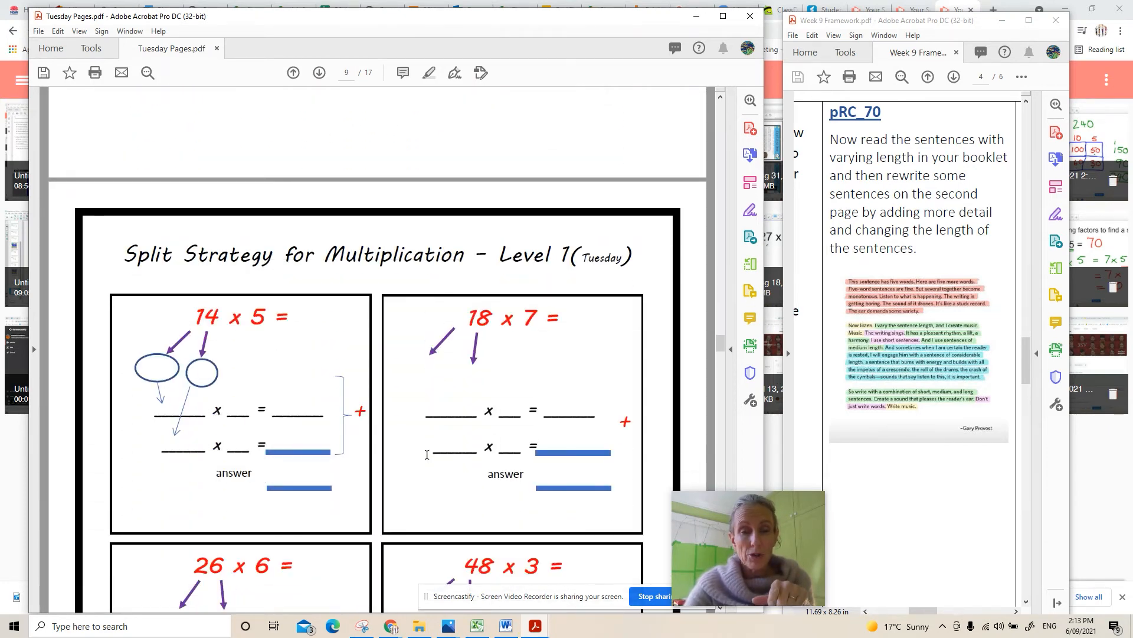
{"action": "scroll", "scroll_direction": "down", "scroll_amount": 3}
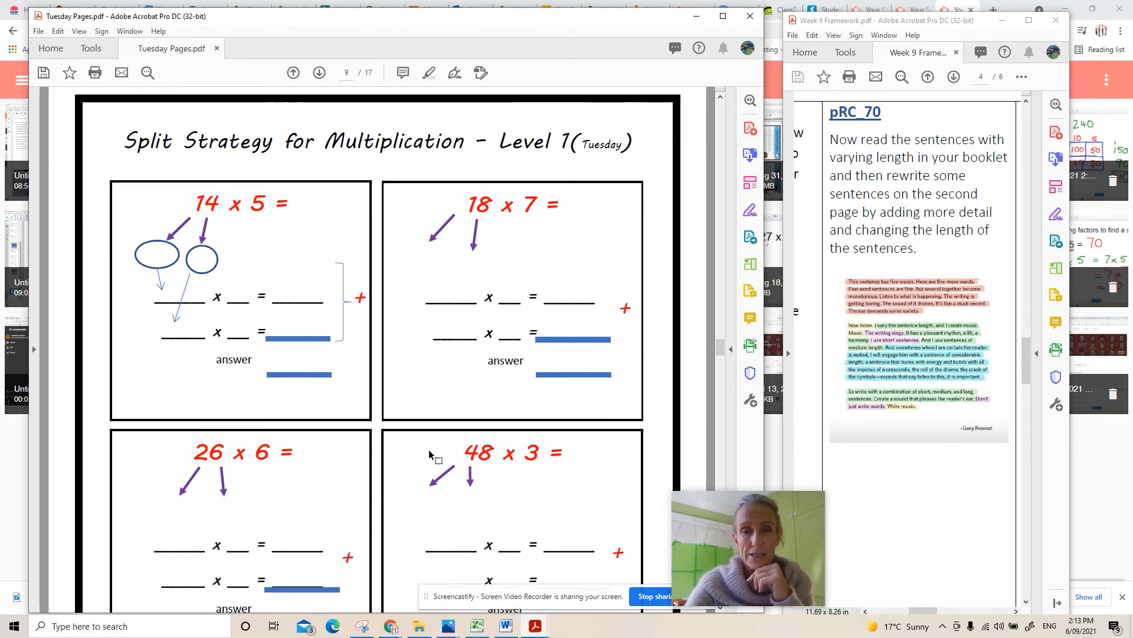
{"action": "scroll", "scroll_direction": "down", "scroll_amount": 3}
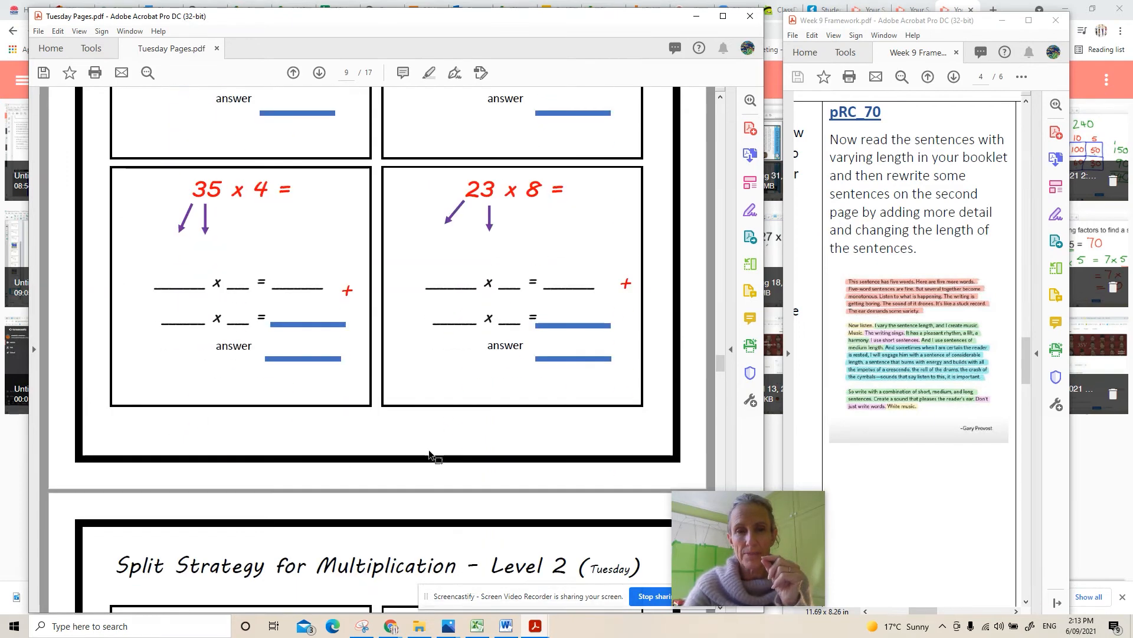
{"action": "scroll", "scroll_direction": "down", "scroll_amount": 3}
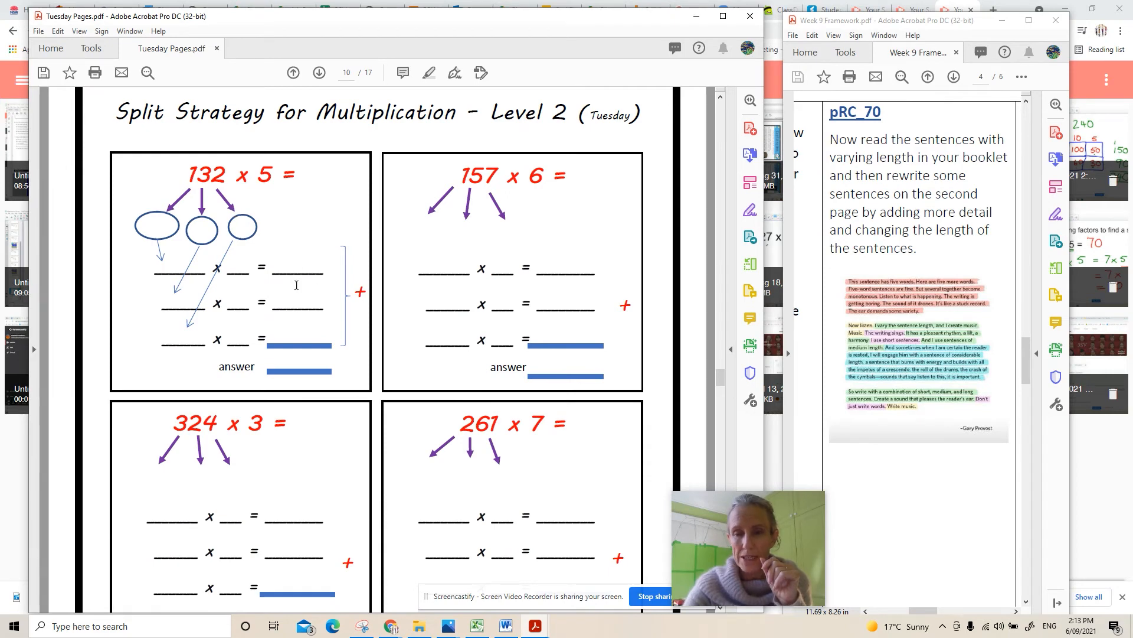
{"action": "scroll", "scroll_direction": "down", "scroll_amount": 3}
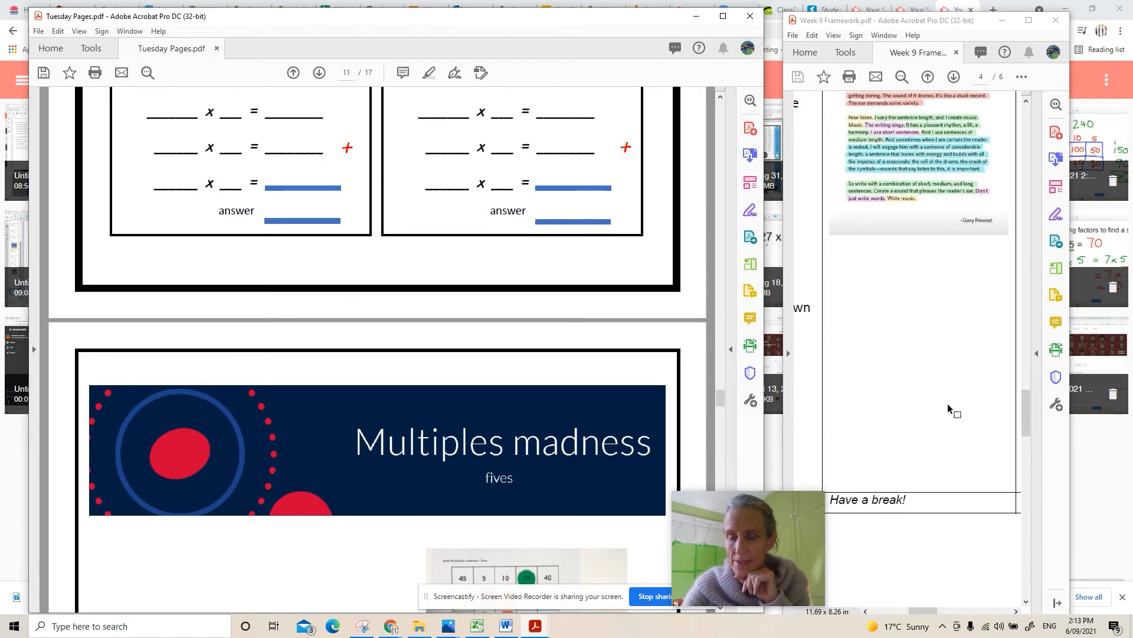
- Scroll Tuesday Pages through the Multiples madness materials and how-to-play rules
{"action": "scroll", "scroll_direction": "down", "scroll_amount": 3}
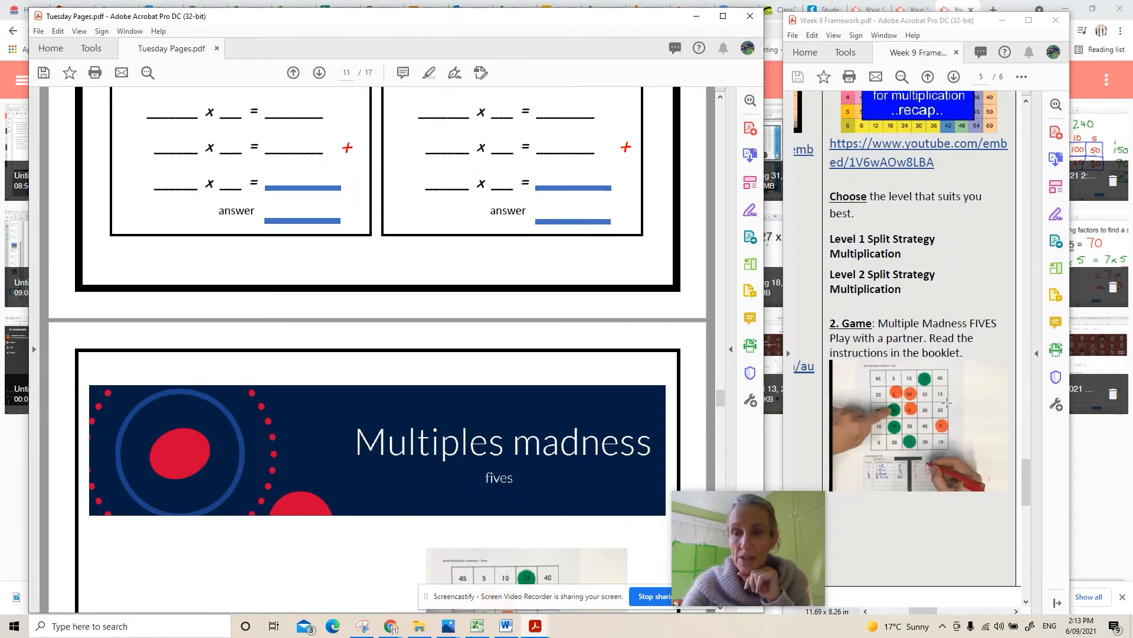
{"action": "scroll", "scroll_direction": "down", "scroll_amount": 3}
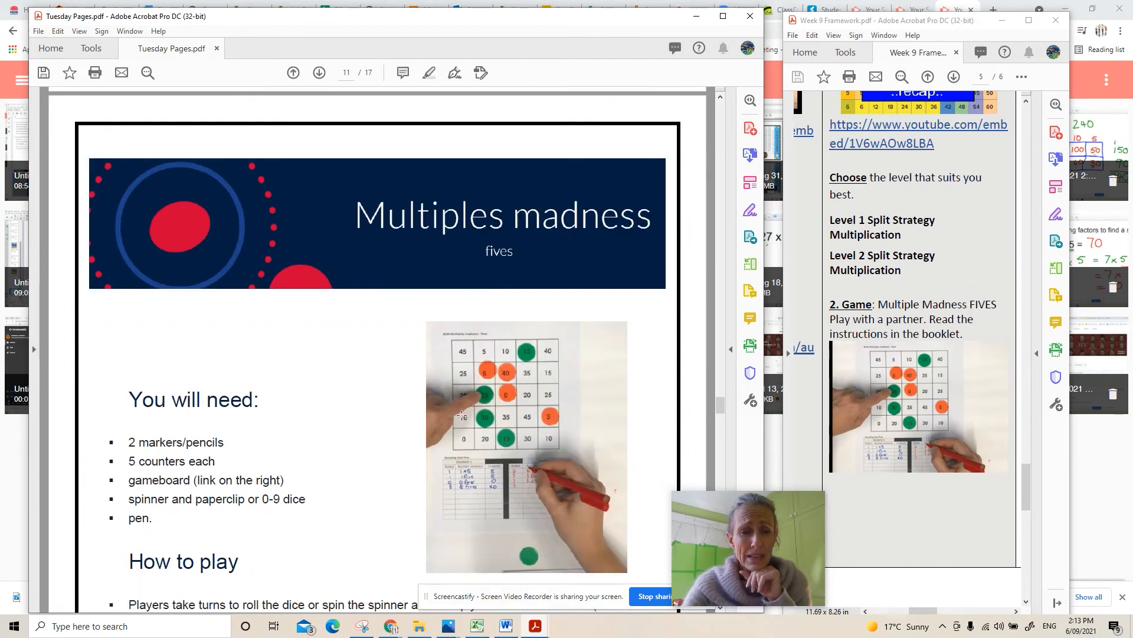
{"action": "scroll", "scroll_direction": "down", "scroll_amount": 3}
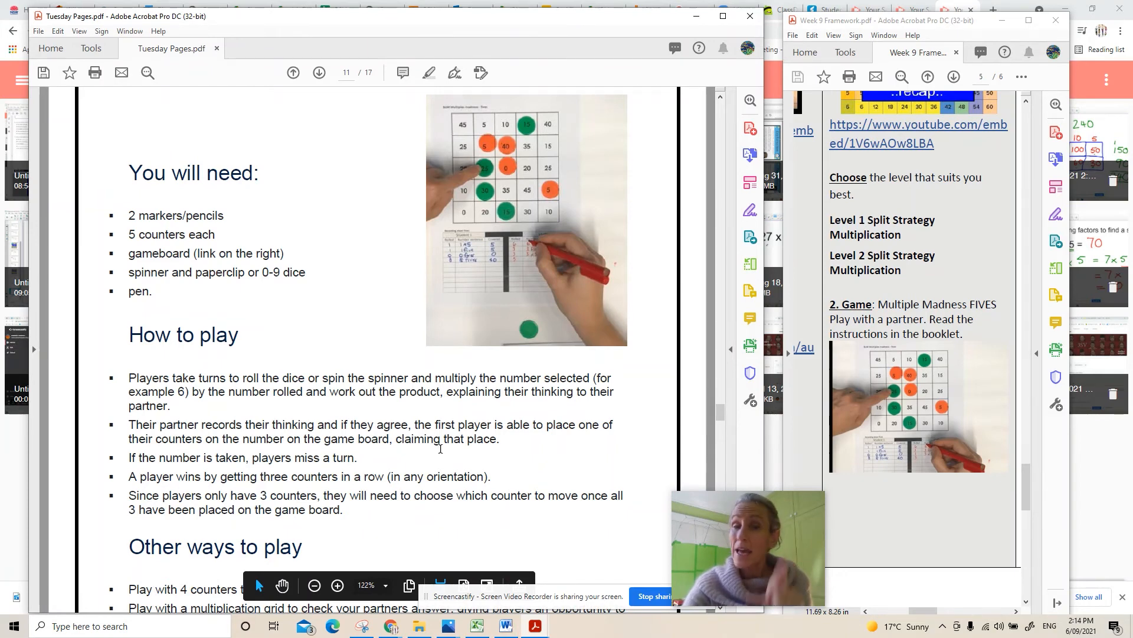
{"action": "mouse_move", "coordinate": [446, 443]}
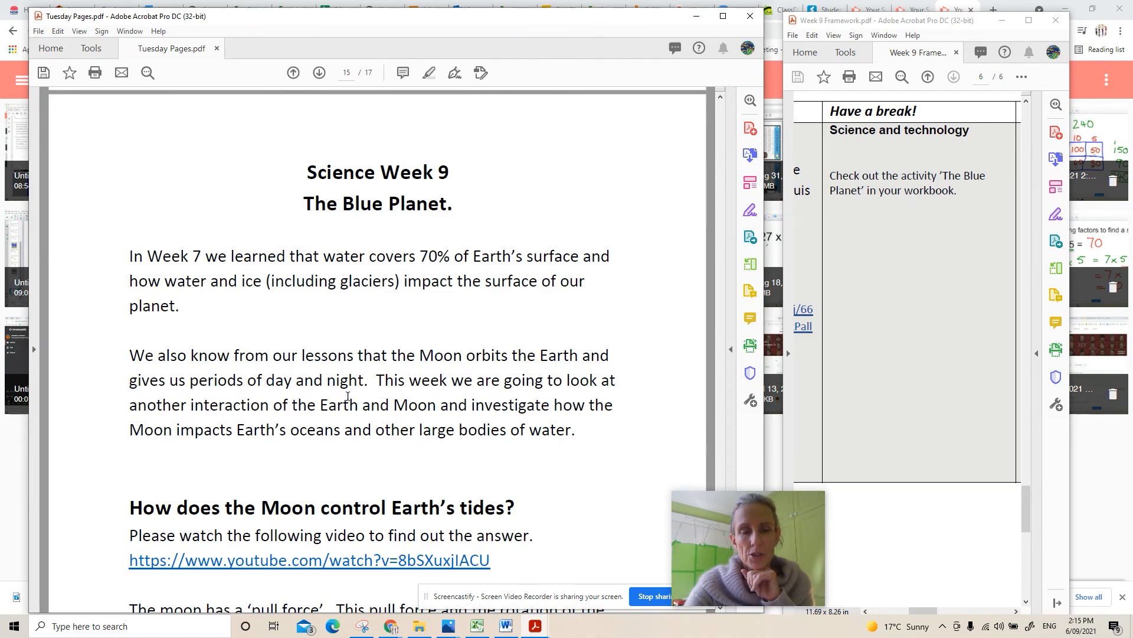
- Scroll Tuesday Pages past the tides cloze and moon question to 'How deep is the ocean?'
{"action": "scroll", "scroll_direction": "down", "scroll_amount": 3}
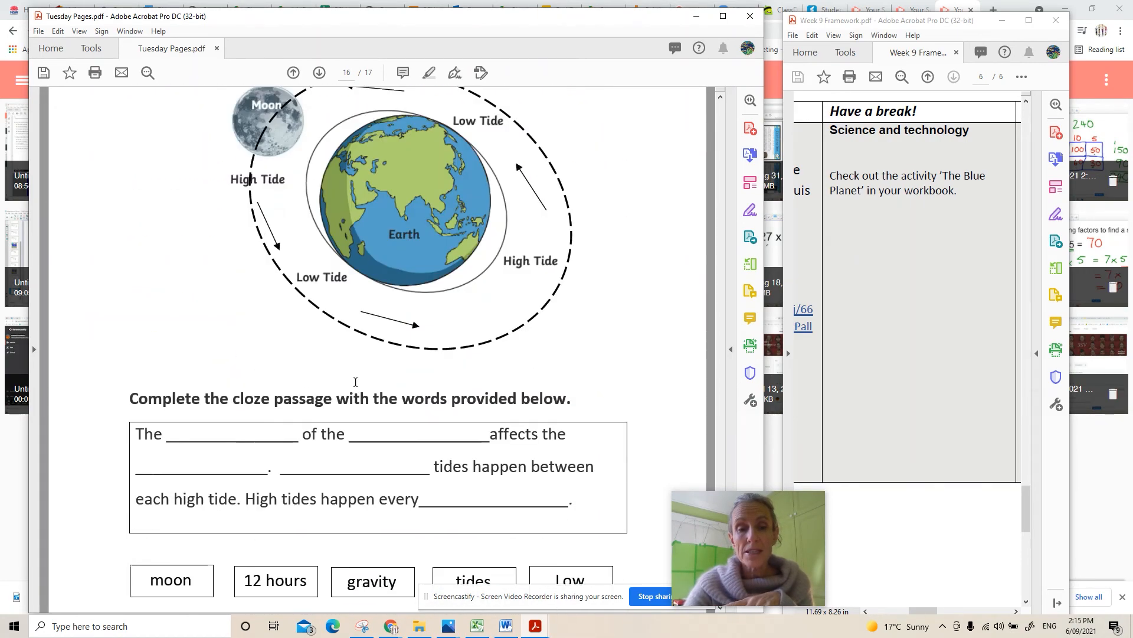
{"action": "scroll", "scroll_direction": "down", "scroll_amount": 3}
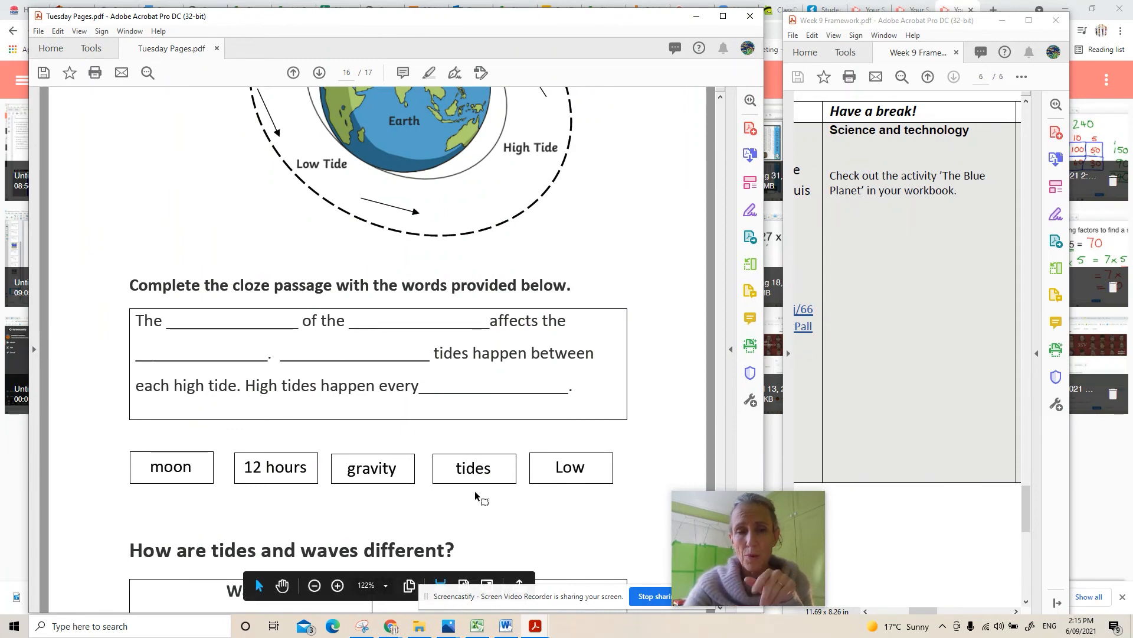
{"action": "scroll", "scroll_direction": "down", "scroll_amount": 3}
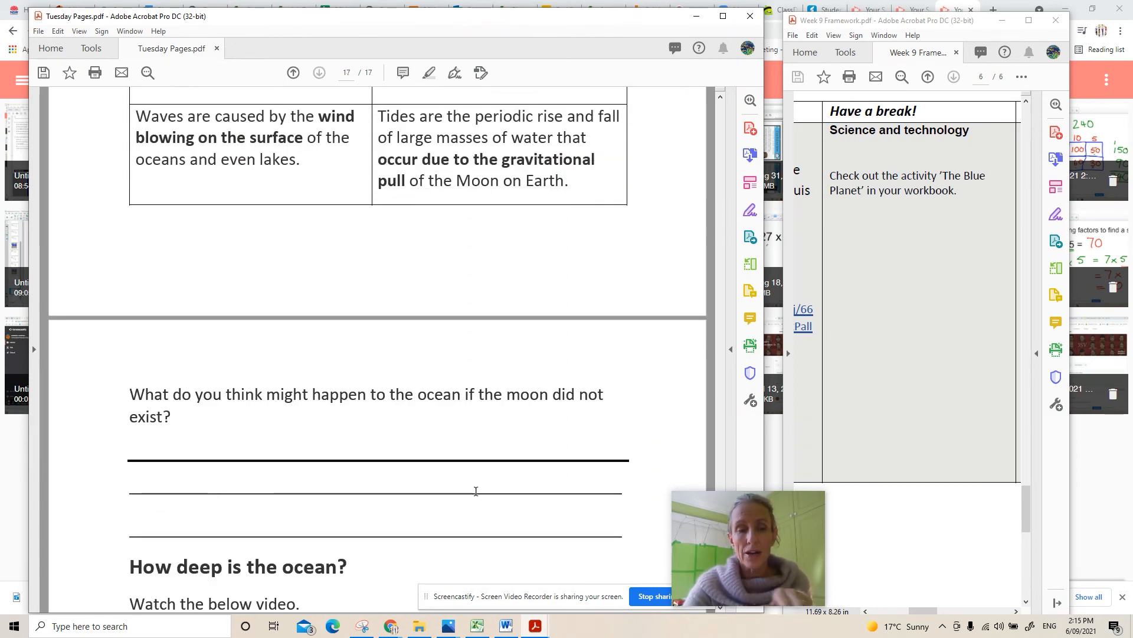
{"action": "scroll", "scroll_direction": "down", "scroll_amount": 3}
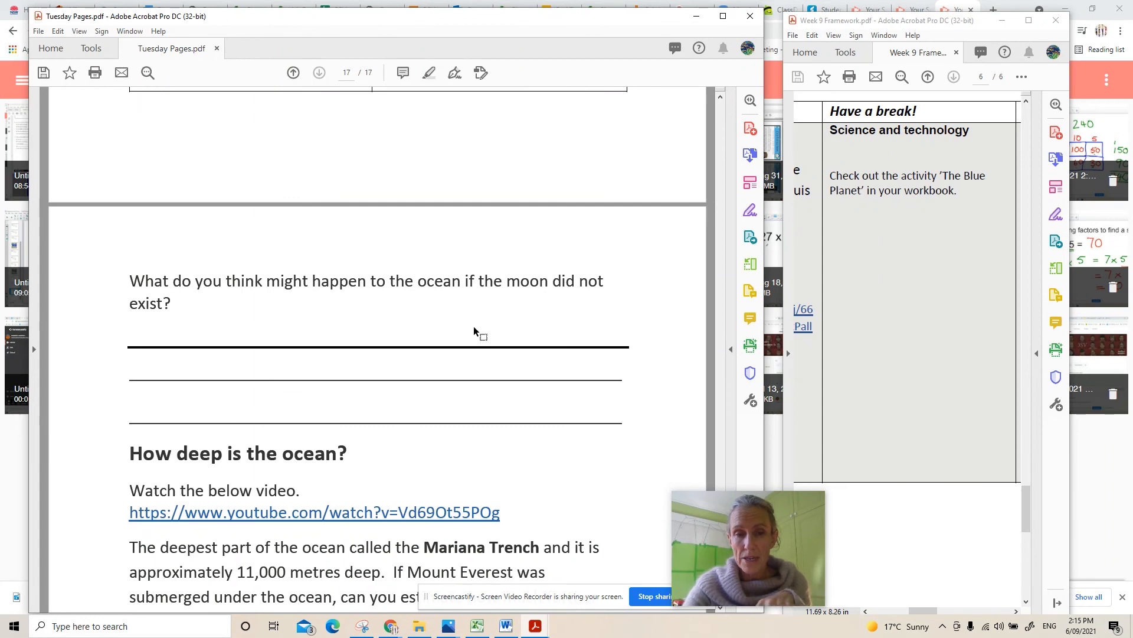
{"action": "mouse_move", "coordinate": [369, 296]}
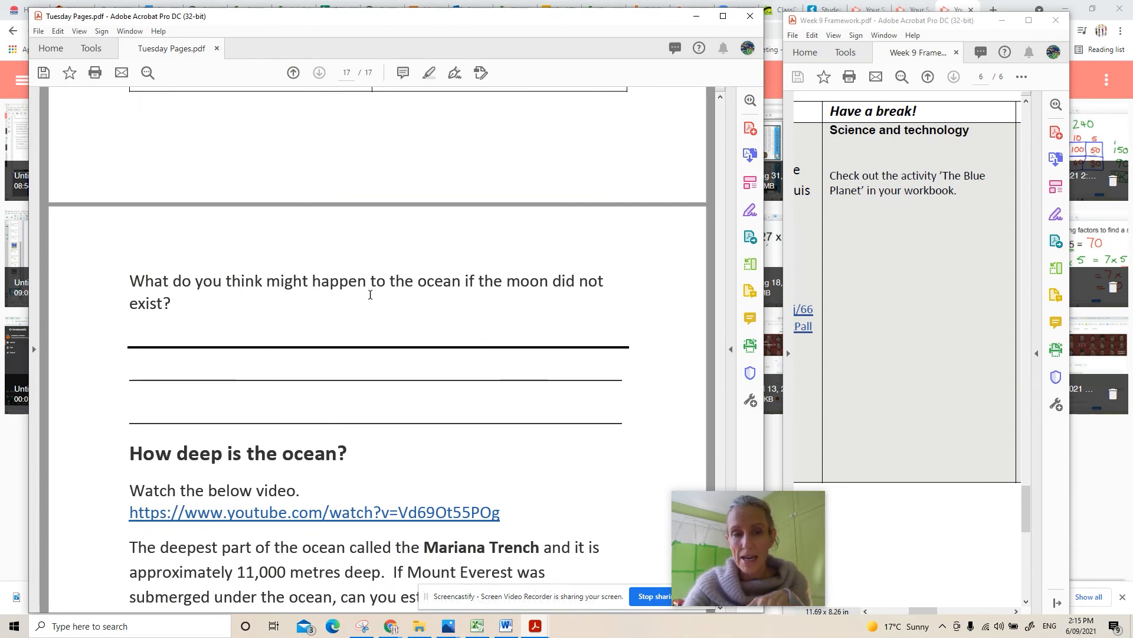
{"action": "mouse_move", "coordinate": [496, 297]}
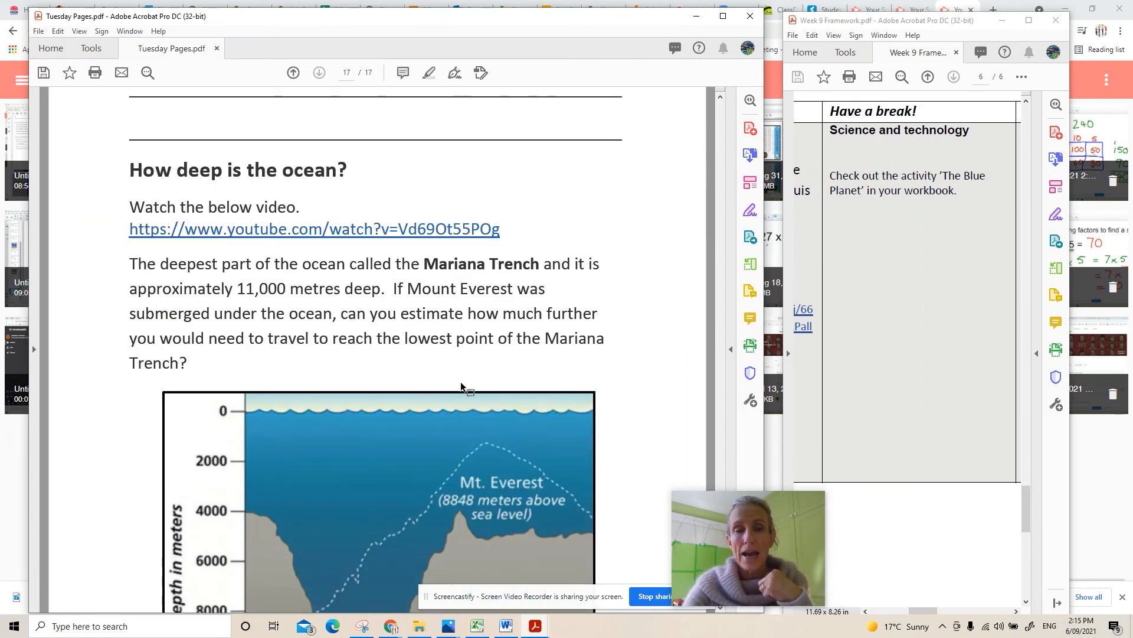
- Scroll page 17 down to the full Mariana Trench diagram with Challenger Deep at 11,035 metres
{"action": "scroll", "scroll_direction": "down", "scroll_amount": 3}
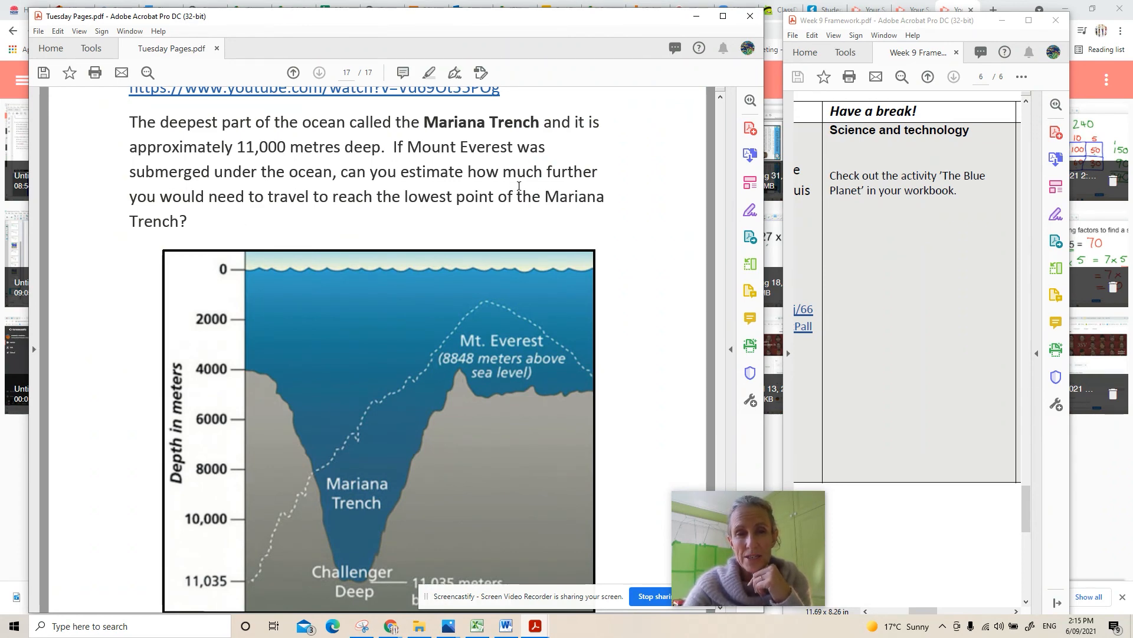
{"action": "mouse_move", "coordinate": [338, 215]}
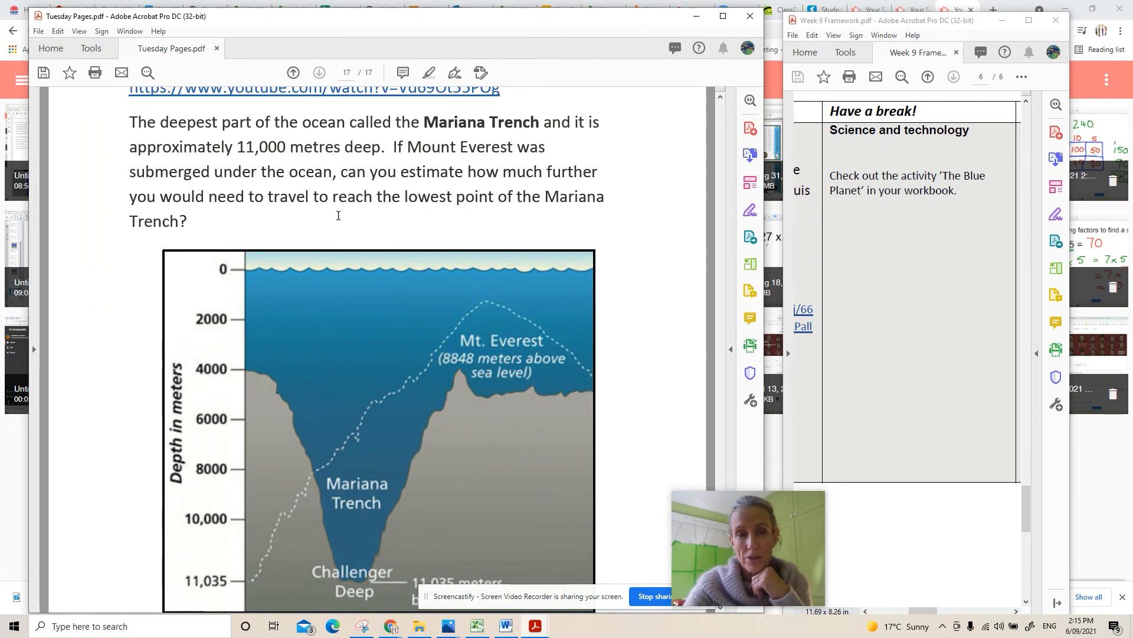
{"action": "mouse_move", "coordinate": [563, 225]}
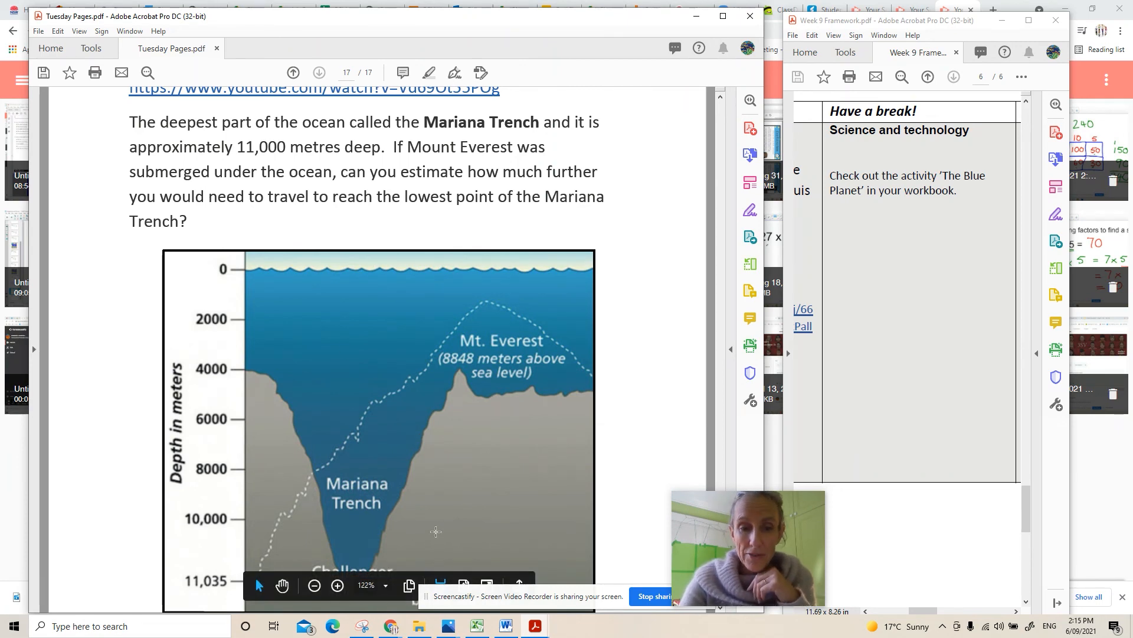
{"action": "scroll", "scroll_direction": "down", "scroll_amount": 3}
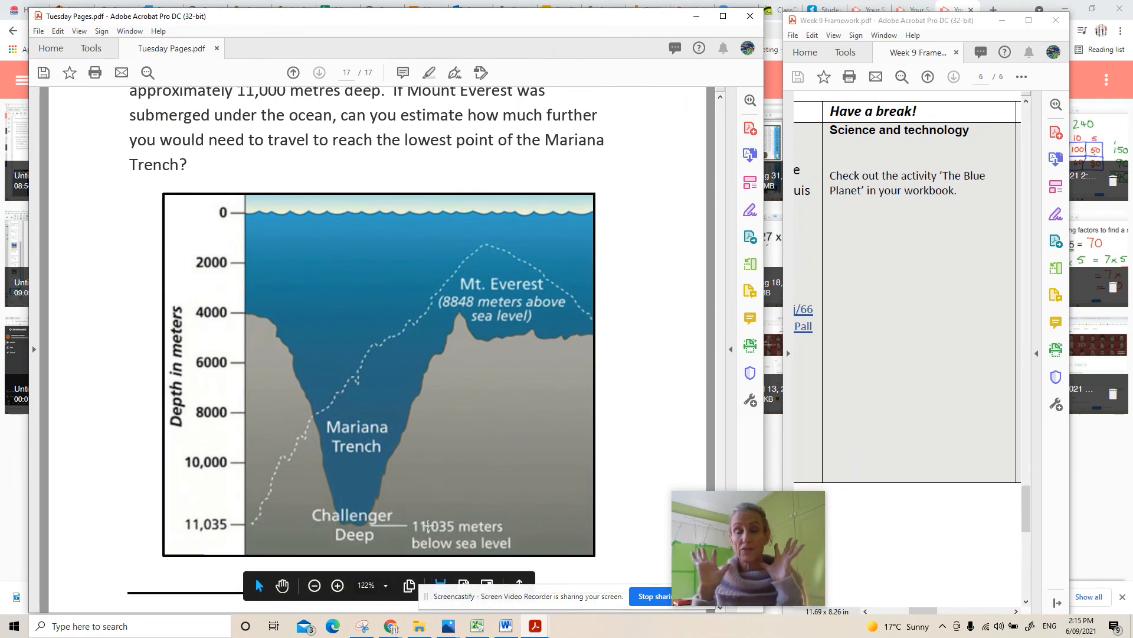